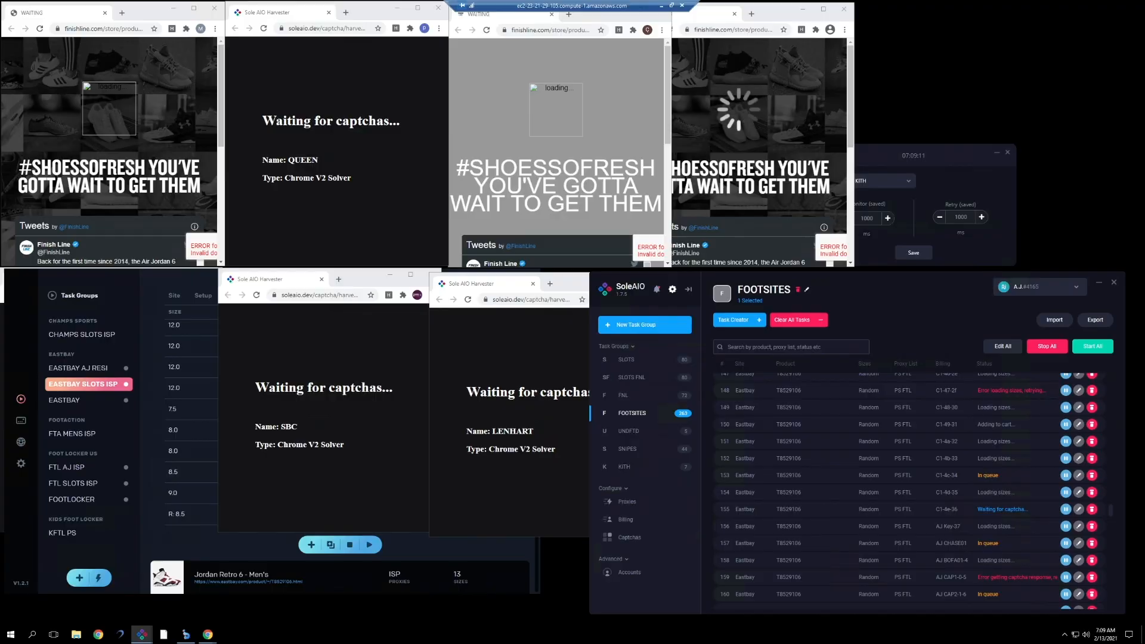
# Apply Monitor and Retry delays of 1000 ms to all task groups and save.
pyautogui.click(624, 466)
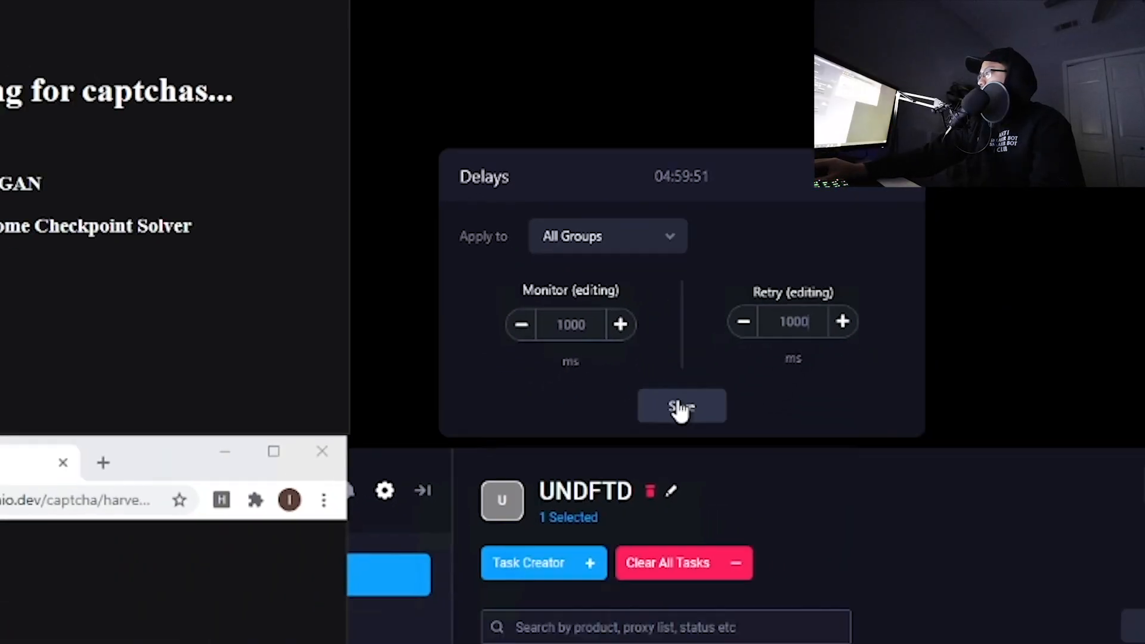
pyautogui.click(681, 407)
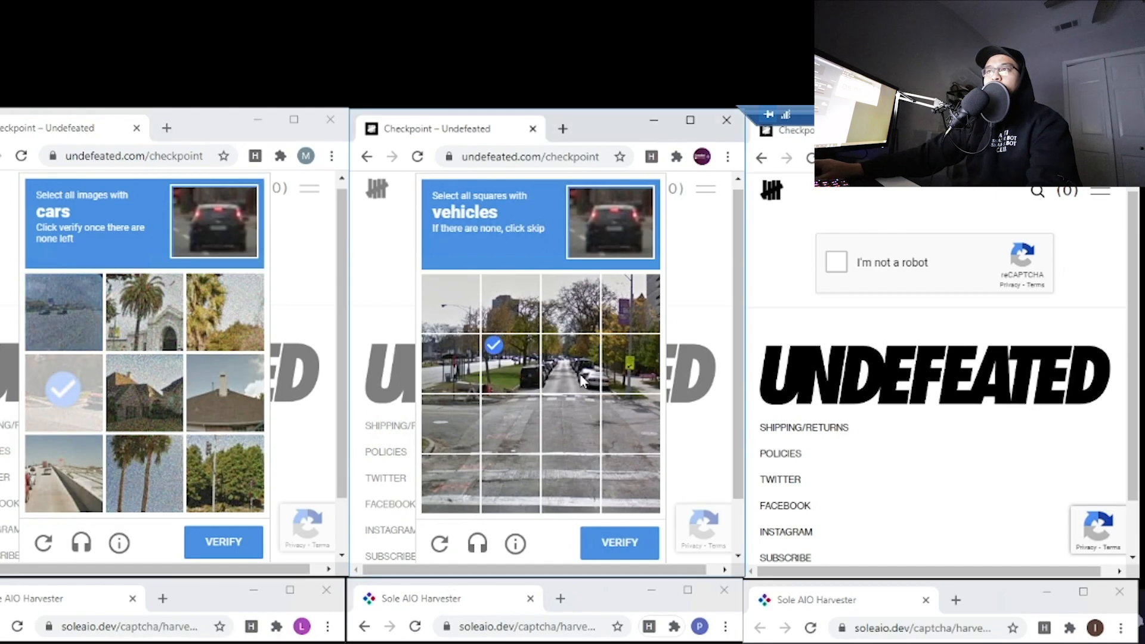
# Pick a matching image tile in the Undefeated checkout reCAPTCHA.
pyautogui.click(619, 544)
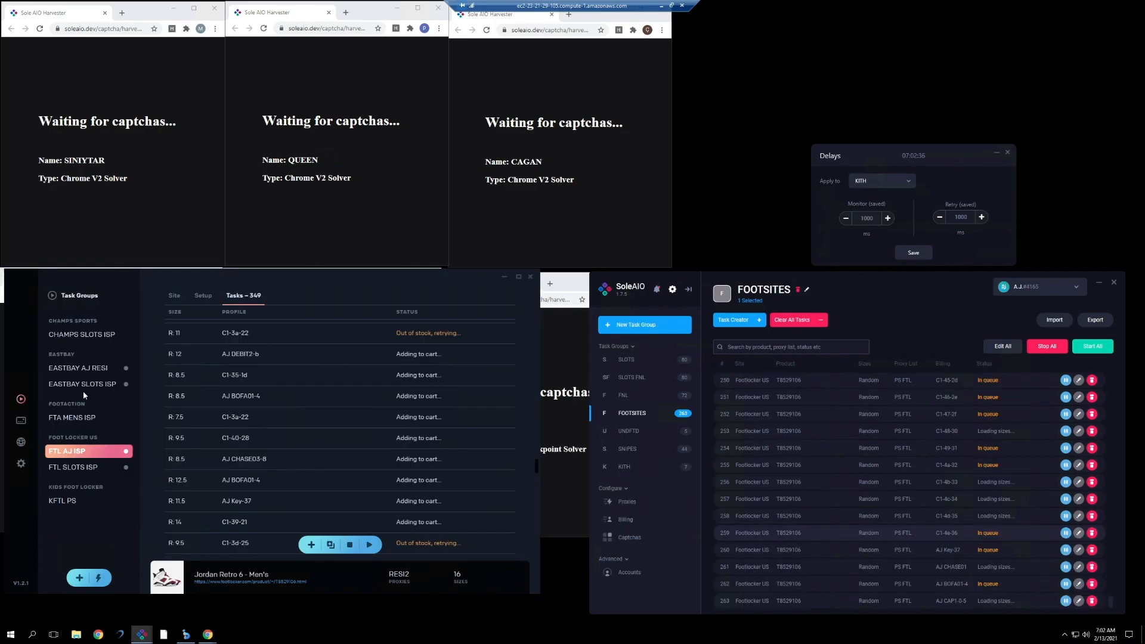
# Show the FTL AJ ISP task group and its add-to-cart tasks.
pyautogui.click(82, 385)
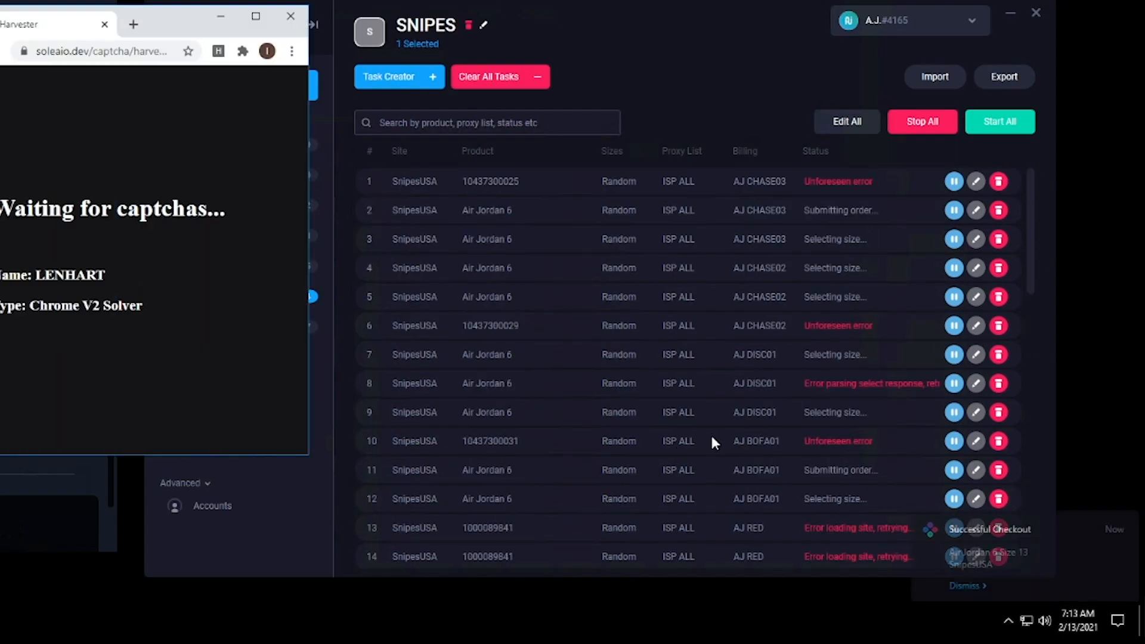
# Scroll the SNIPES task list to the Air Jordan 6 size 13 checkout notification.
pyautogui.scroll(-3)
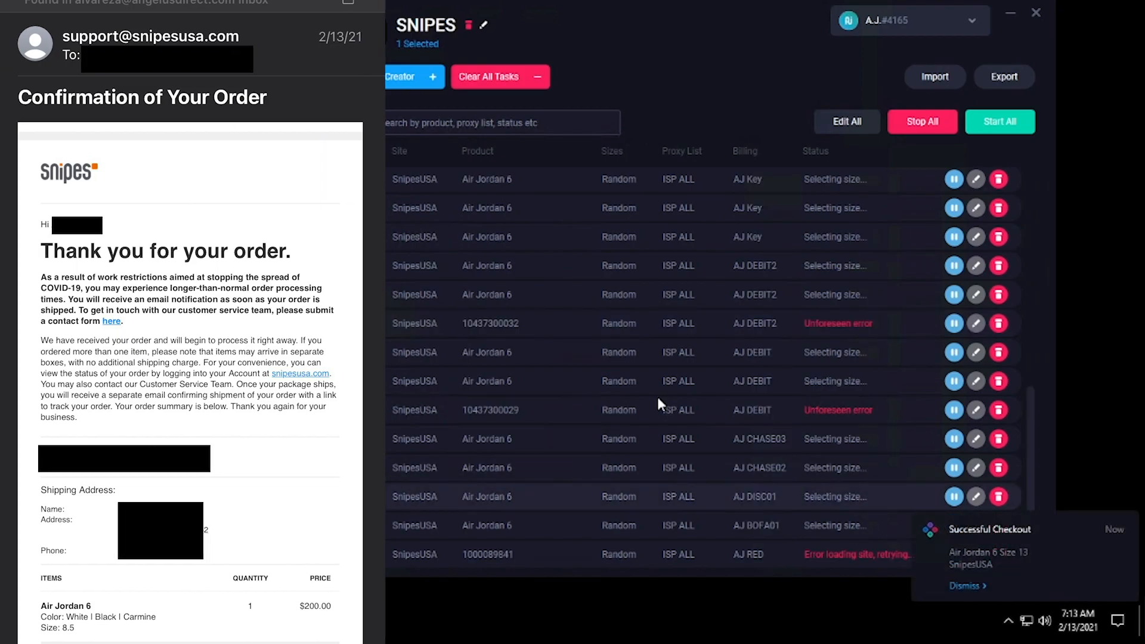
pyautogui.moveTo(685, 395)
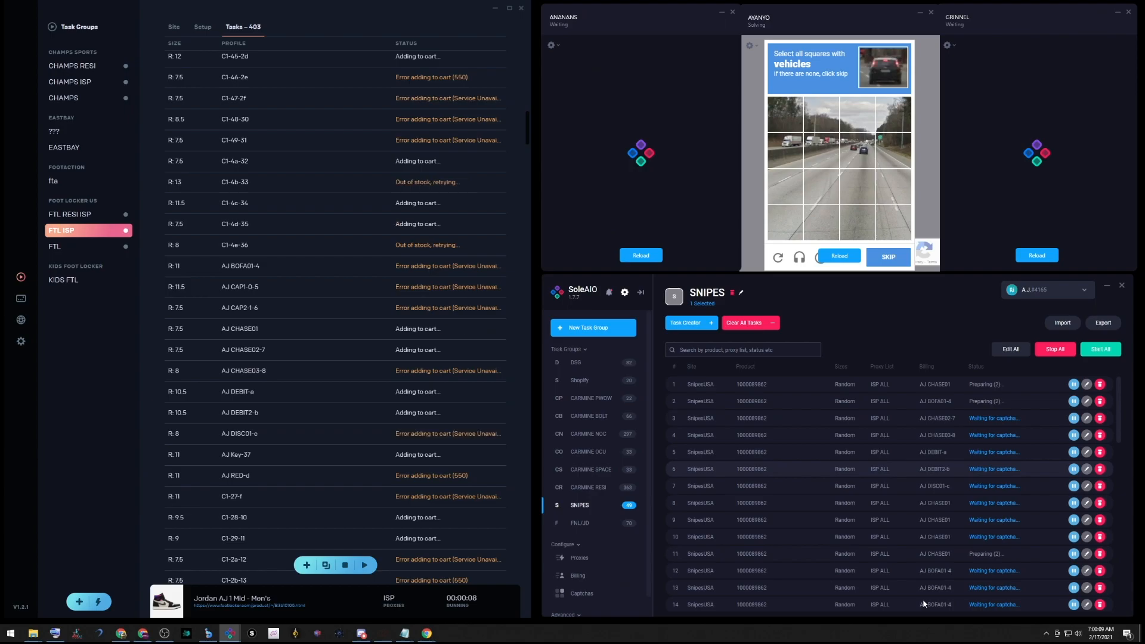
# Watch the FTL ISP tasks and scroll to the Jordan AJ 1 Mid checkout success.
pyautogui.click(71, 215)
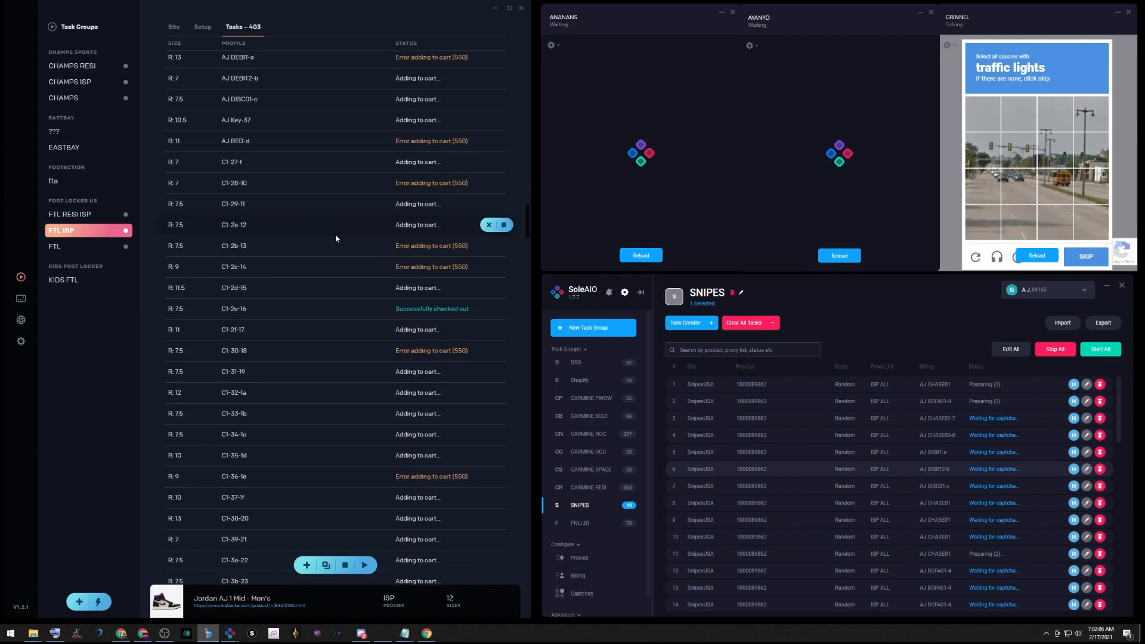
pyautogui.scroll(-3)
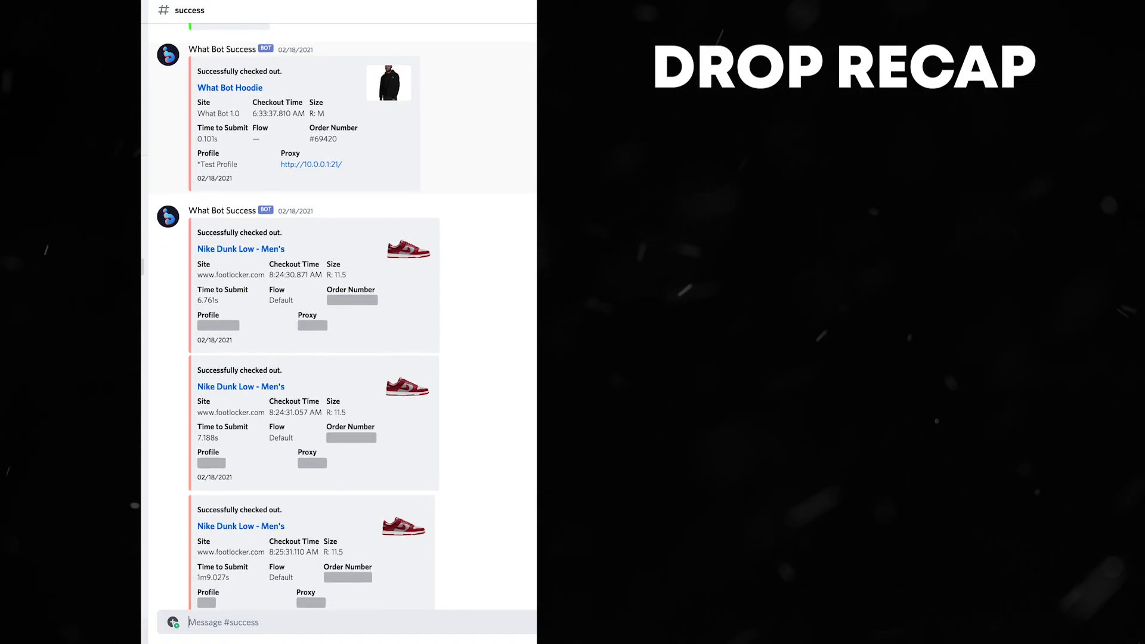
pyautogui.scroll(-3)
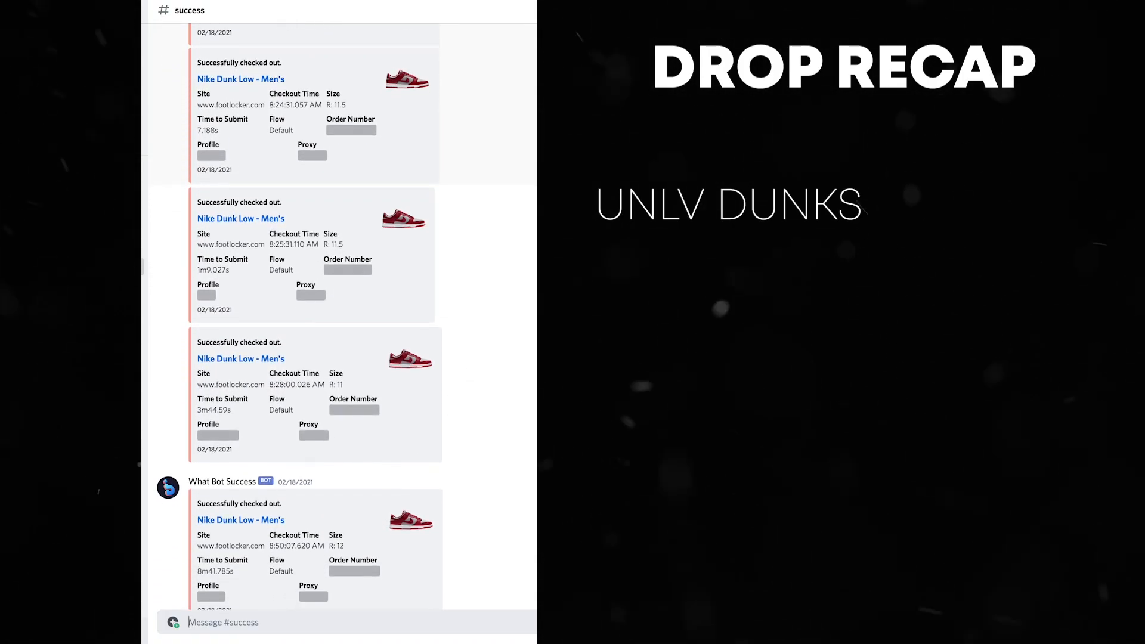
pyautogui.scroll(-3)
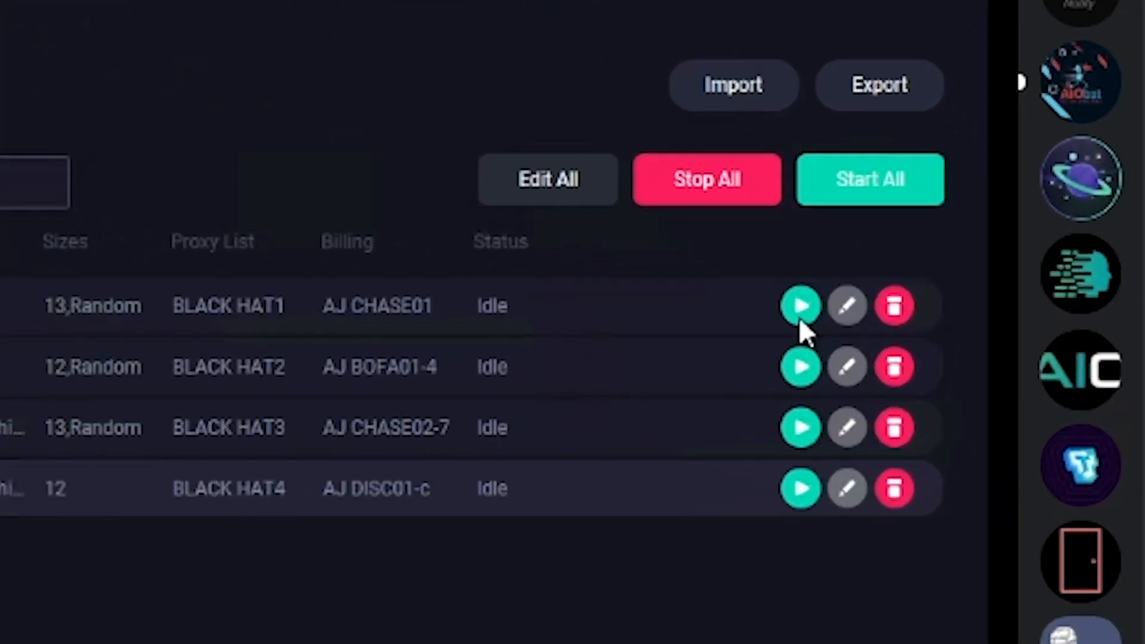
# Start the first task row using BLACK HAT1 proxies and AJ CHASE01 billing.
pyautogui.click(870, 179)
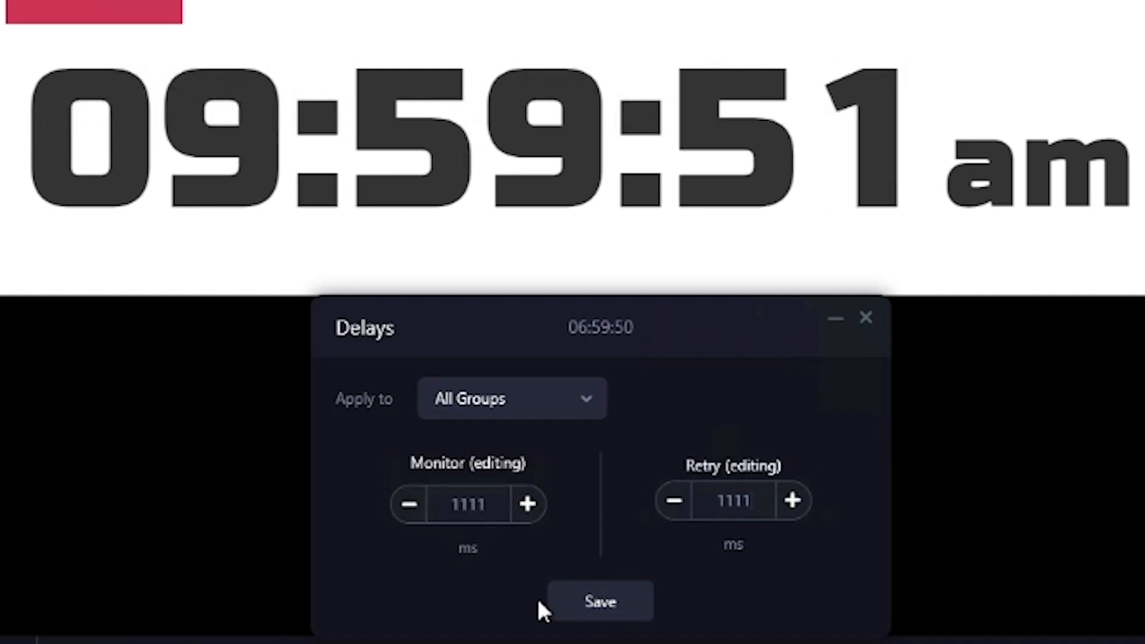
# Save 1111 ms Monitor and Retry delays for all groups, then mark a DTLR captcha tile.
pyautogui.click(600, 601)
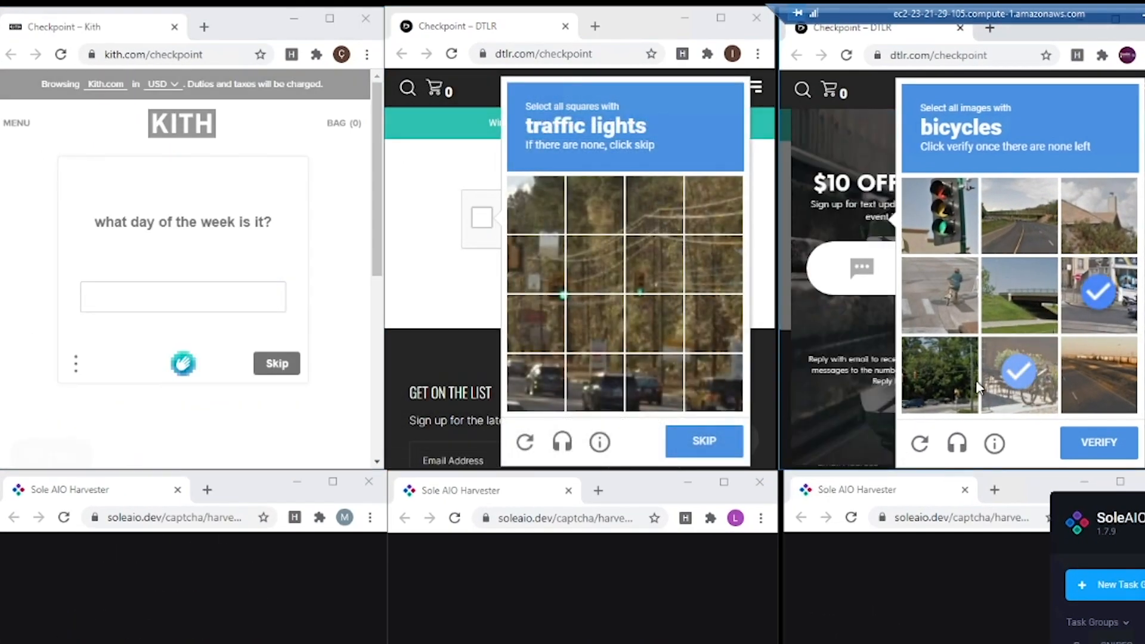
pyautogui.click(534, 382)
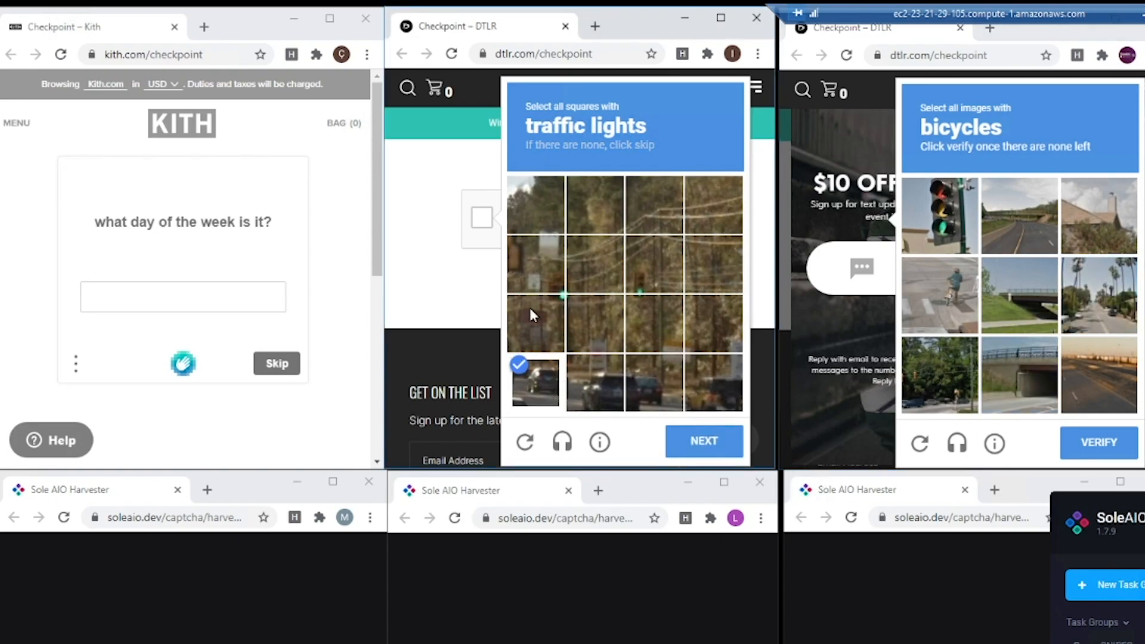